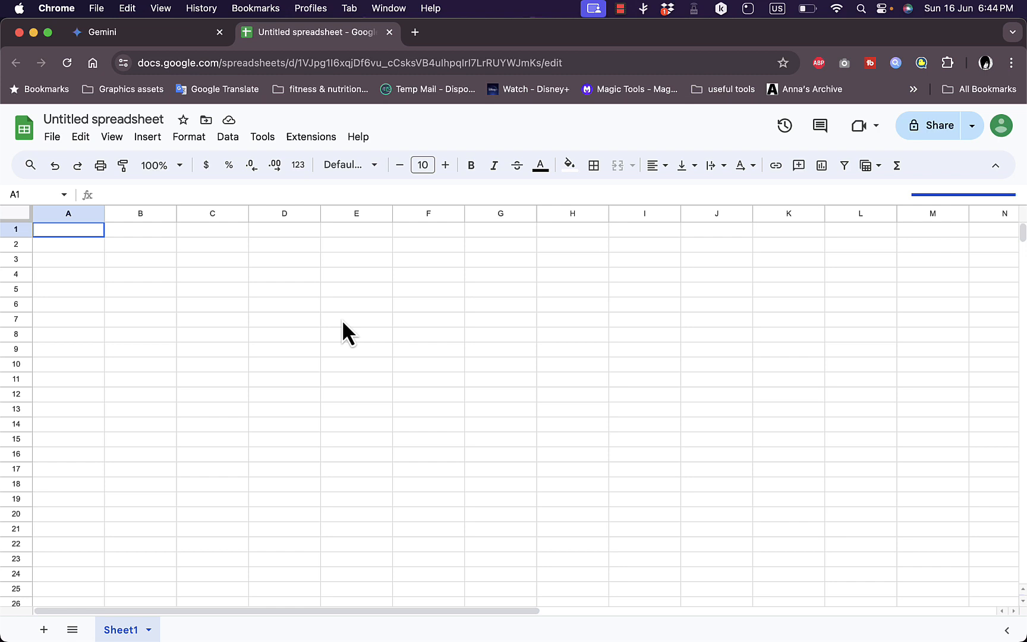
pyautogui.moveTo(571, 364)
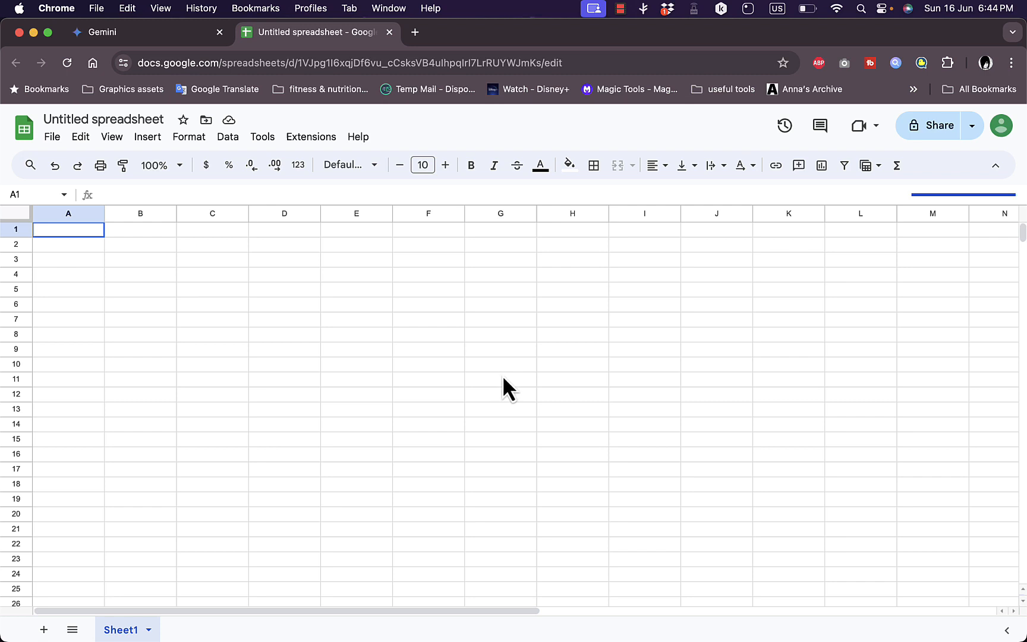
pyautogui.moveTo(366, 303)
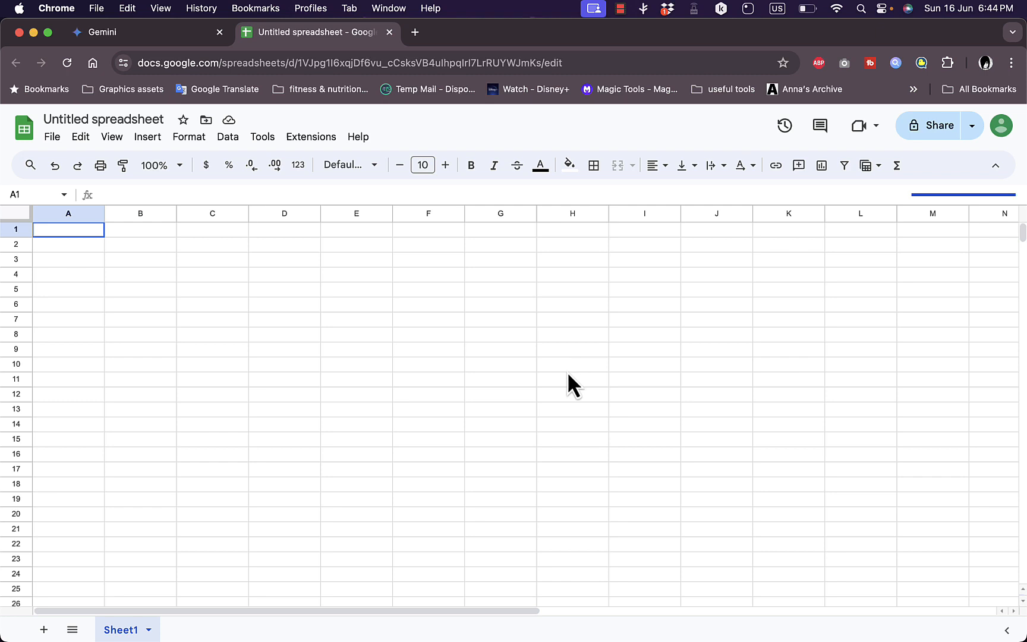
pyautogui.moveTo(739, 218)
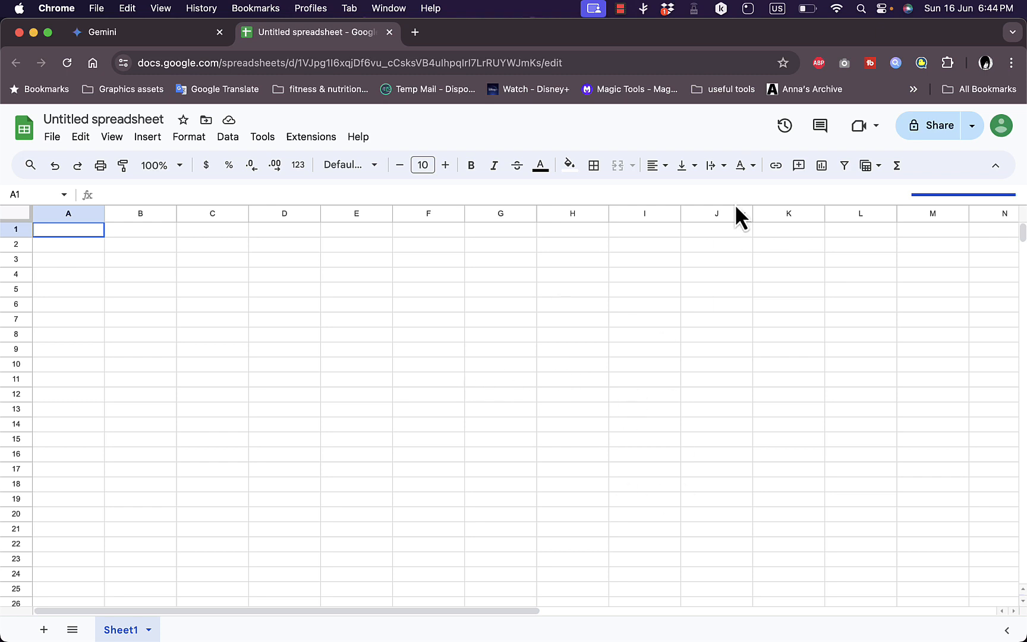
pyautogui.moveTo(900, 147)
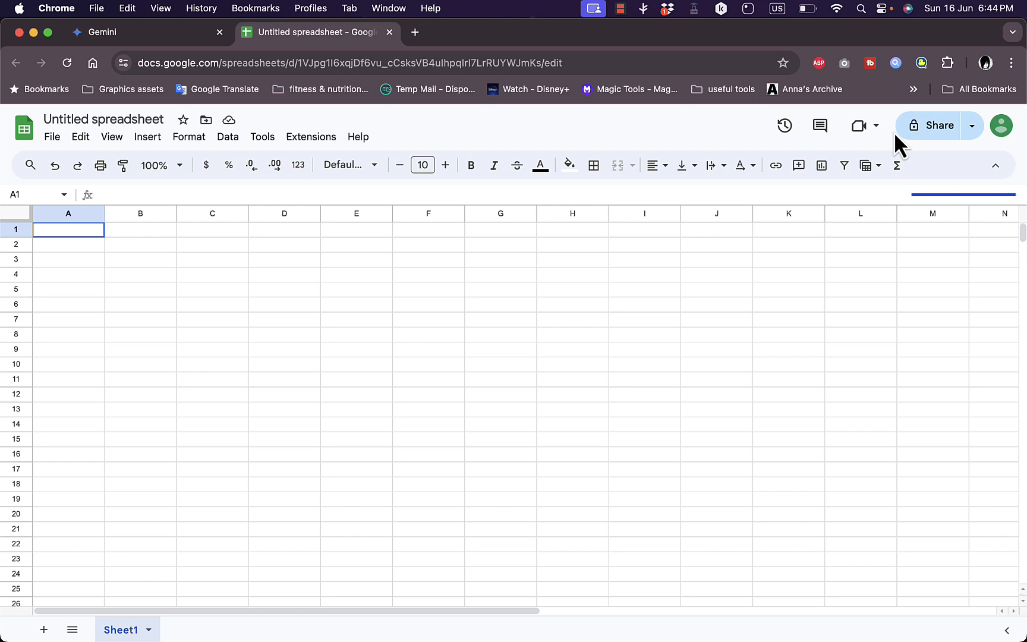
pyautogui.moveTo(737, 147)
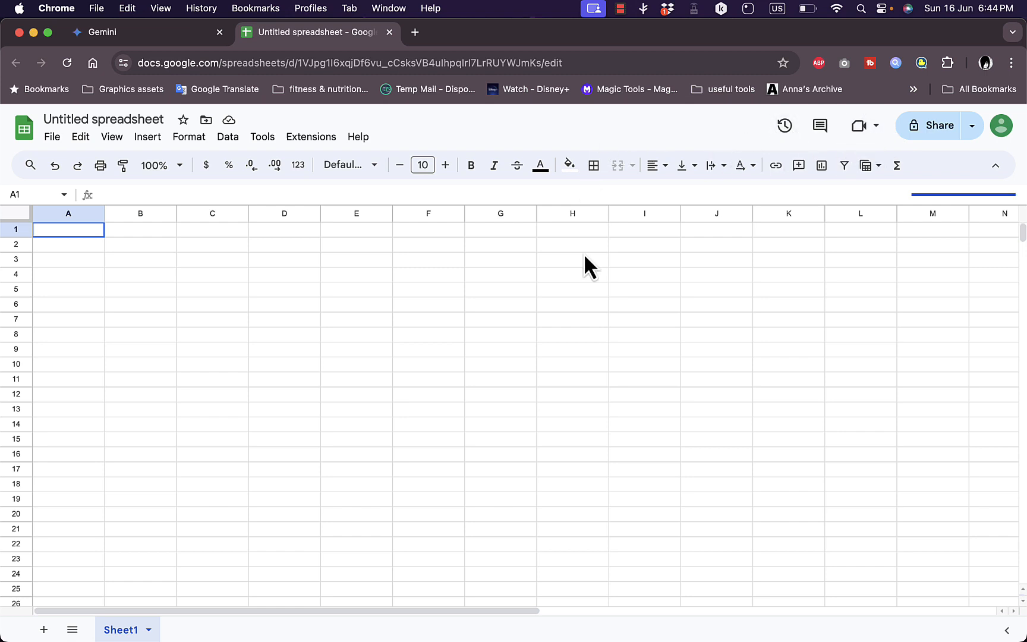
pyautogui.moveTo(603, 316)
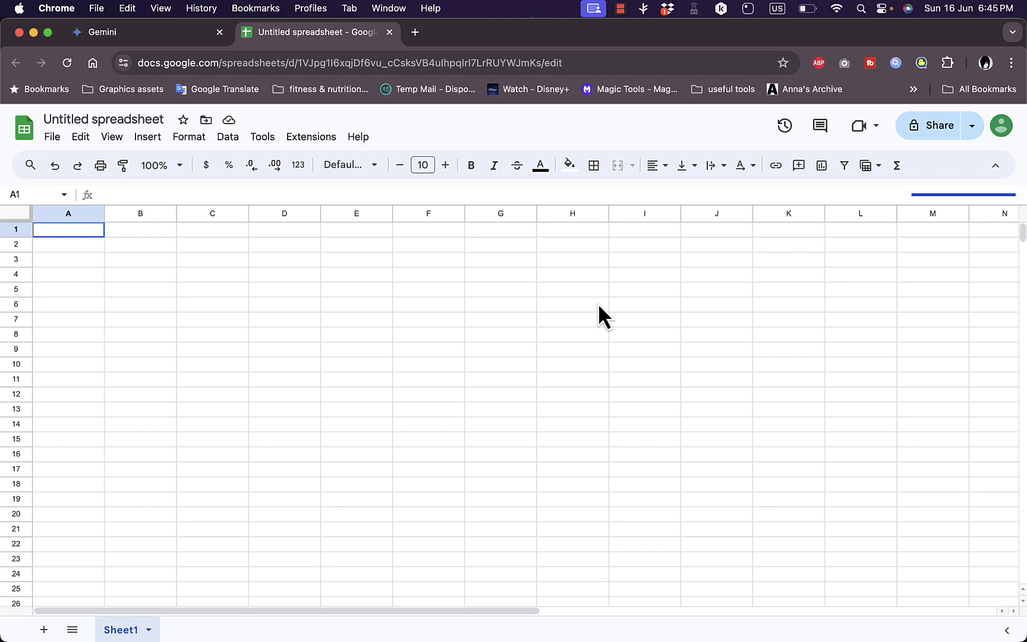
pyautogui.moveTo(616, 316)
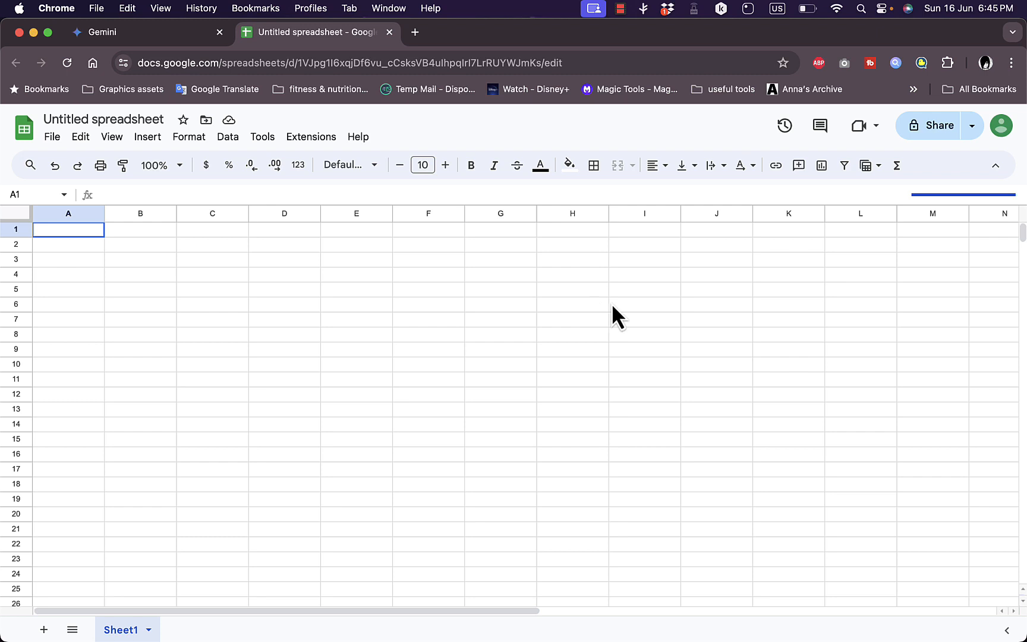
pyautogui.moveTo(501, 301)
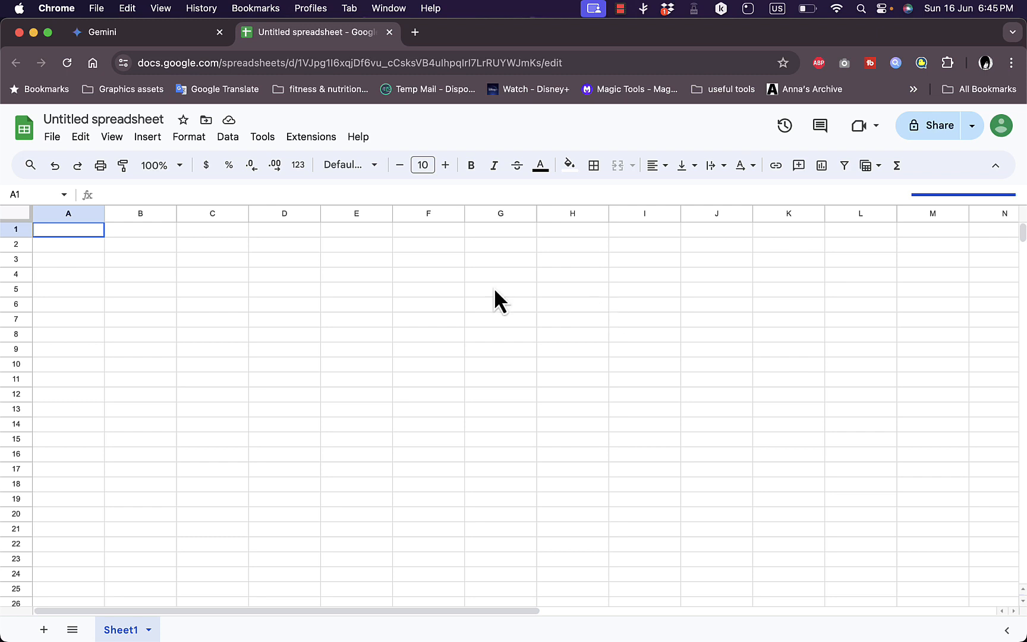
pyautogui.moveTo(501, 408)
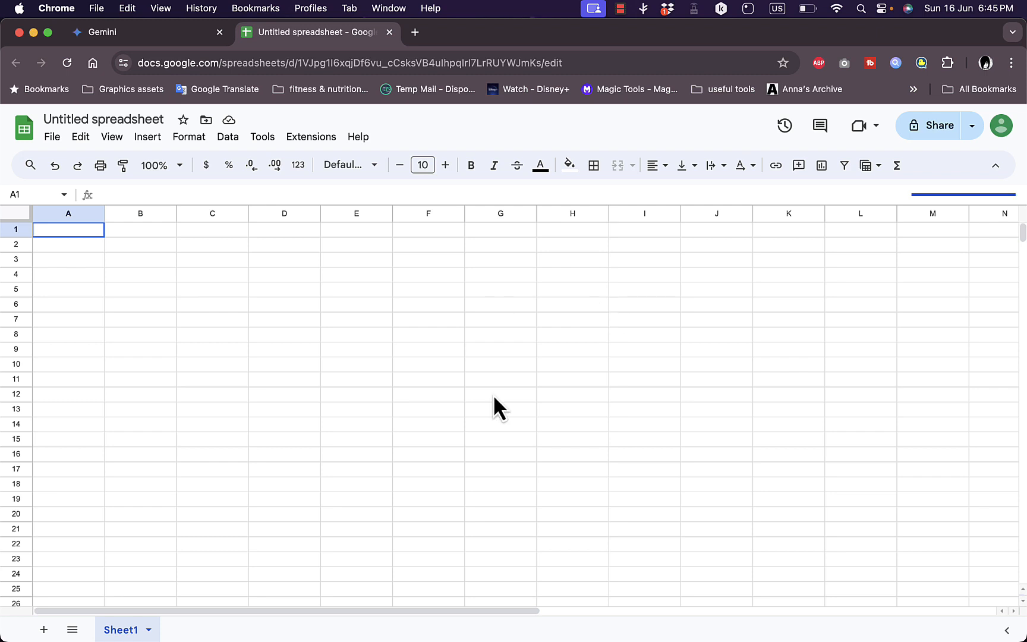
pyautogui.moveTo(316, 279)
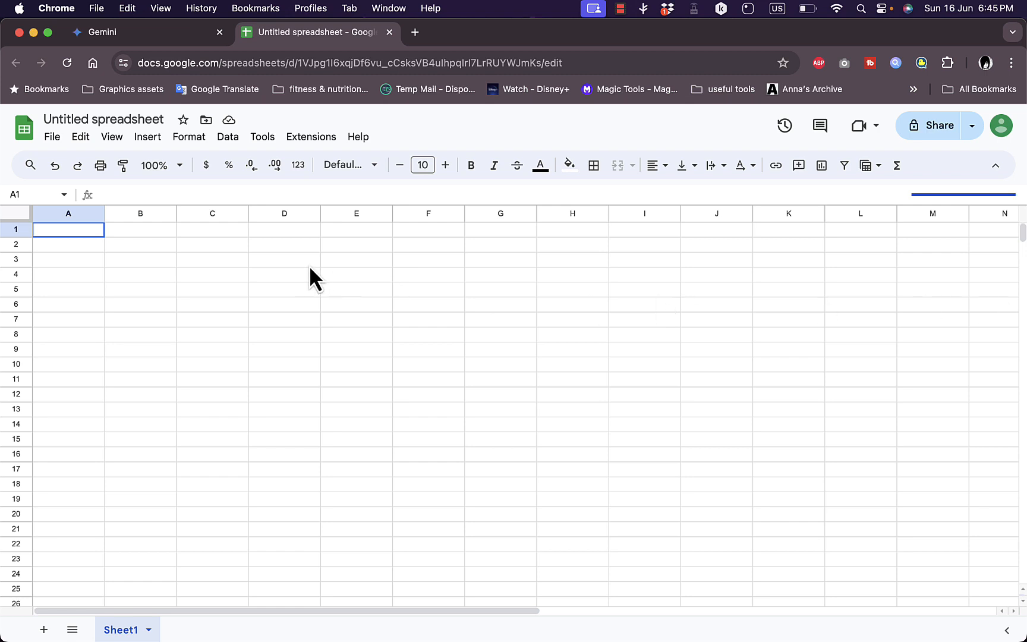
pyautogui.moveTo(614, 436)
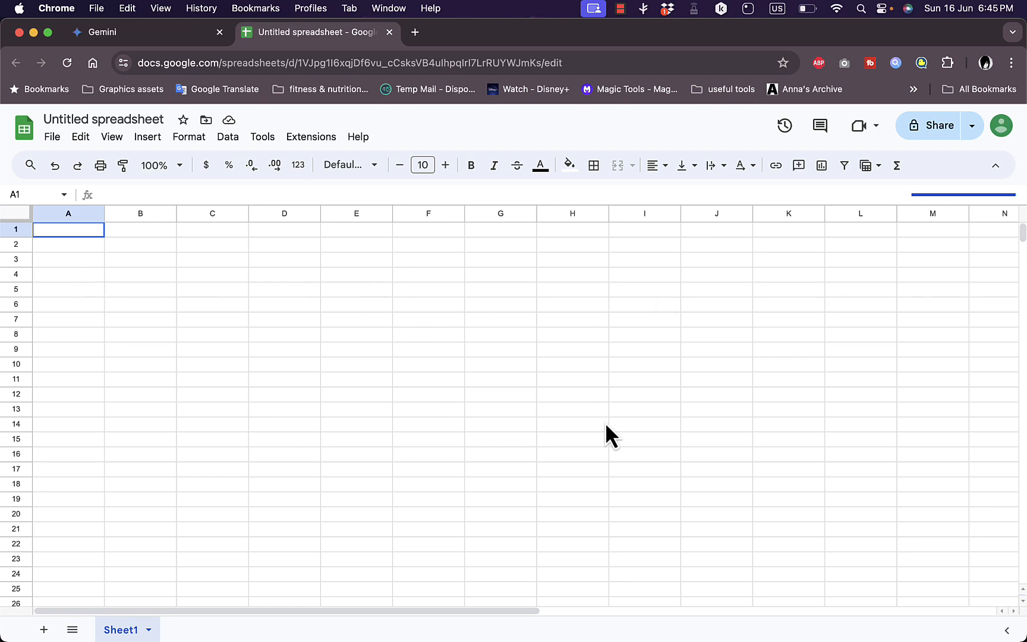
pyautogui.moveTo(512, 414)
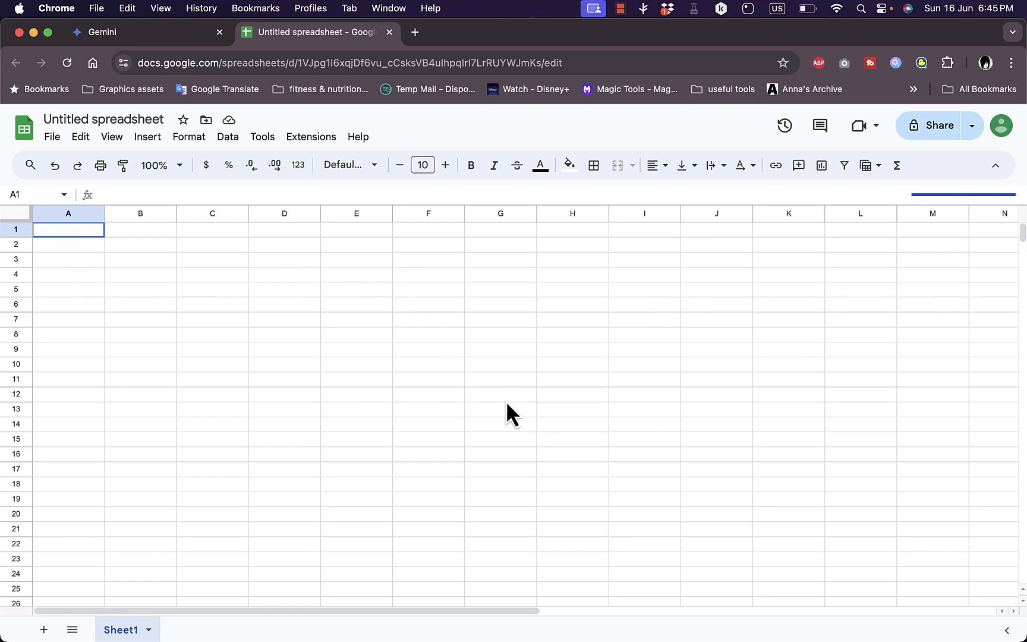